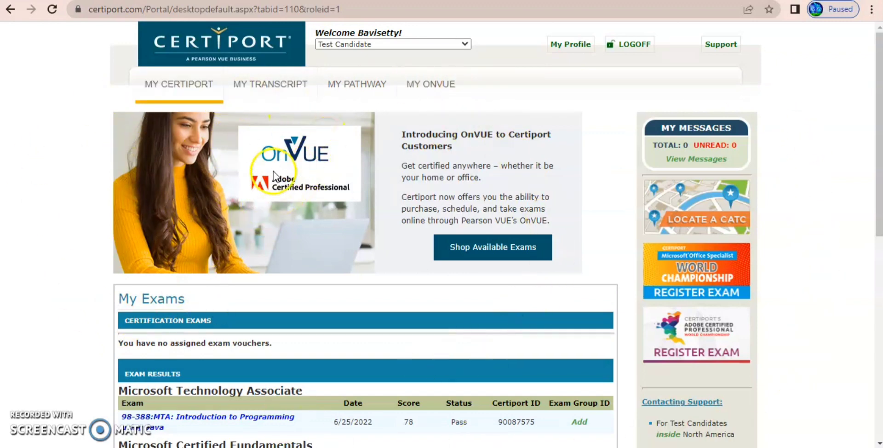
Go to the My Transcript page of the Certiport portal.
click(270, 83)
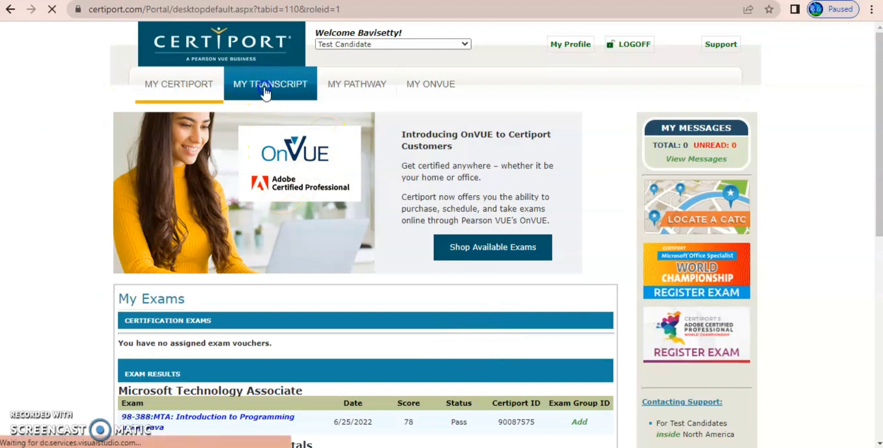
Scroll the transcript down to the Microsoft Certified Fundamentals entries.
click(270, 84)
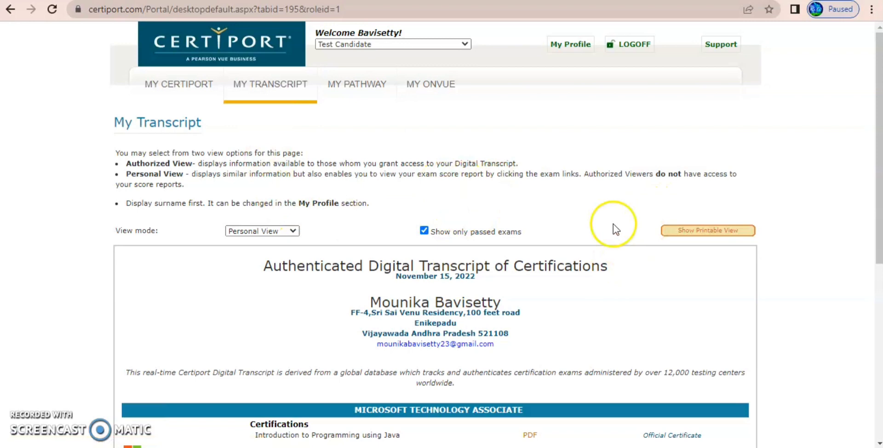
scroll(down, 3)
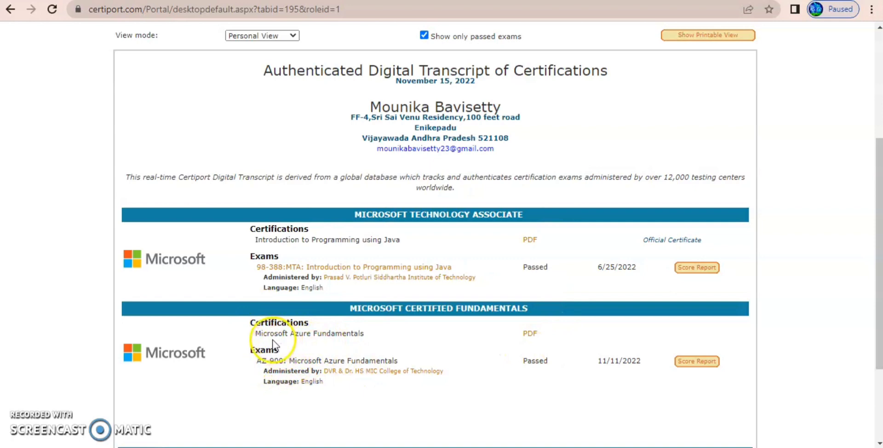
mouse_move(513, 350)
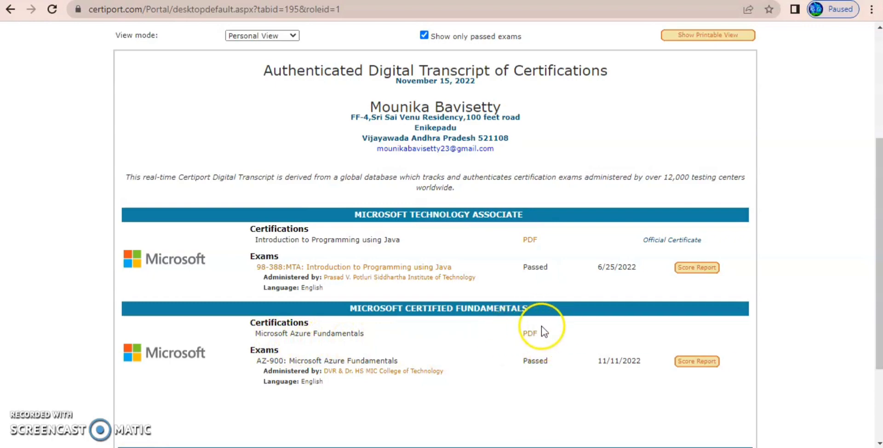
Open the Microsoft Azure Fundamentals certificate PDF and scroll past its preview.
click(530, 332)
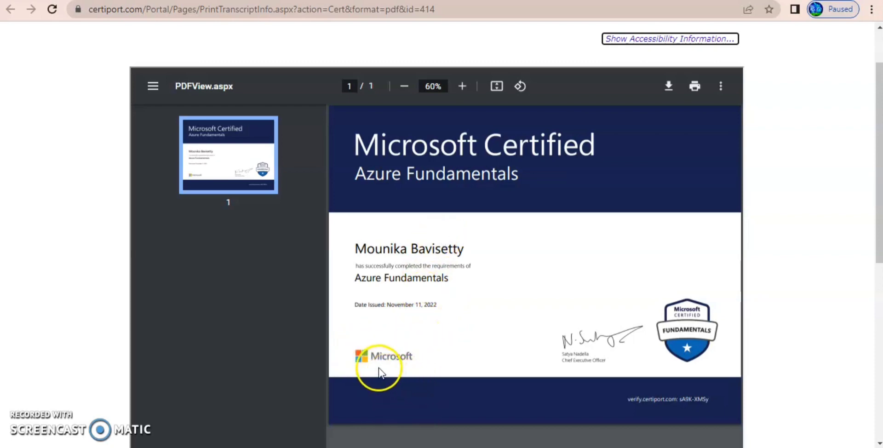
mouse_move(644, 374)
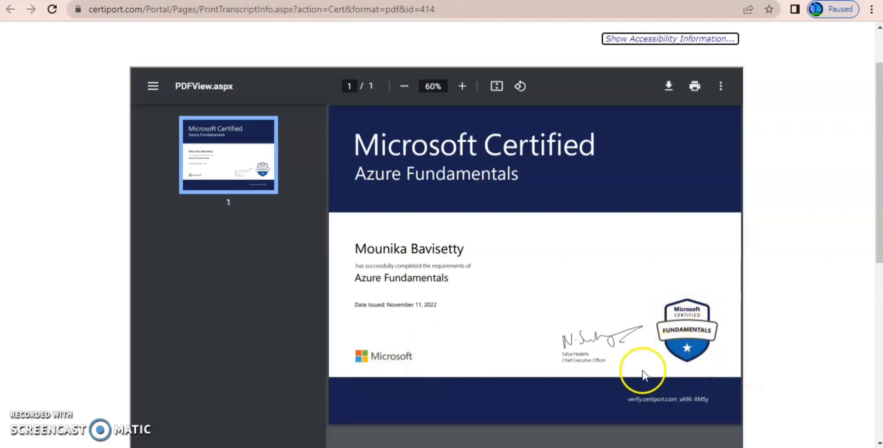
mouse_move(574, 375)
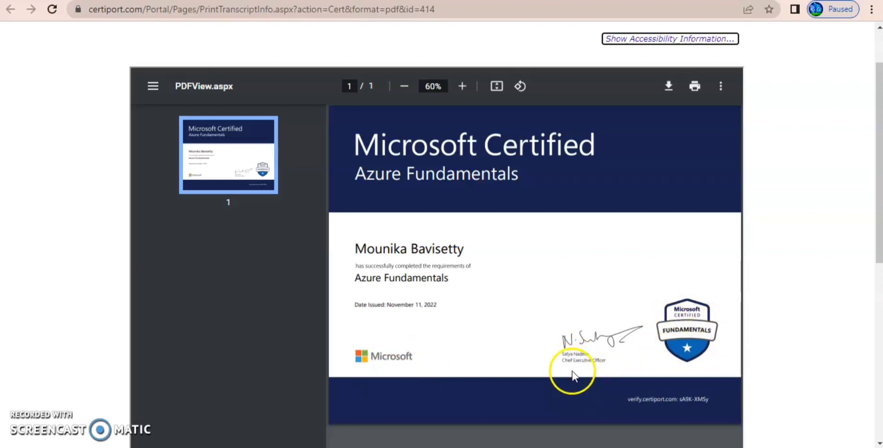
scroll(down, 3)
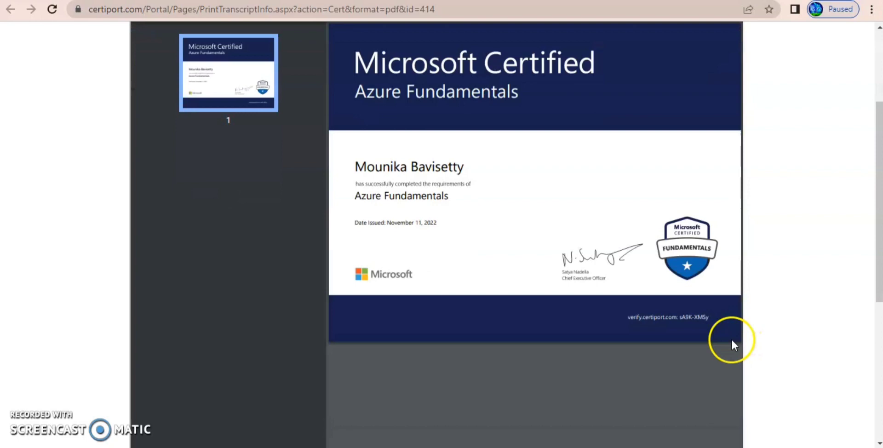
scroll(down, 3)
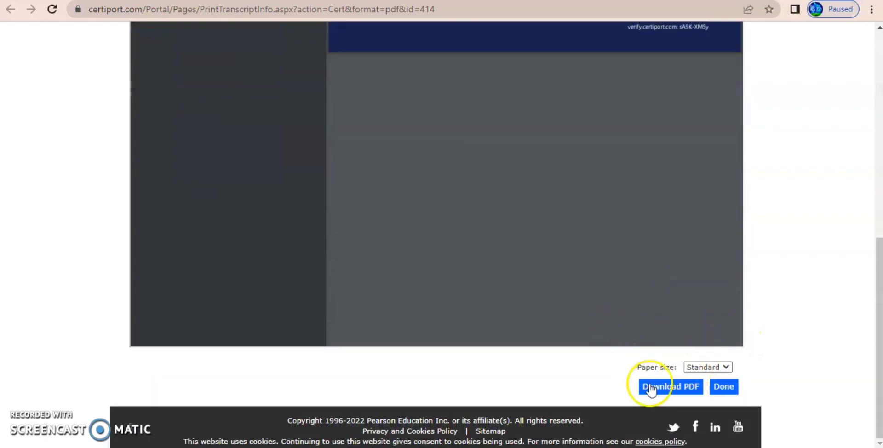
Download the Azure Fundamentals certificate PDF and open the saved file.
click(670, 386)
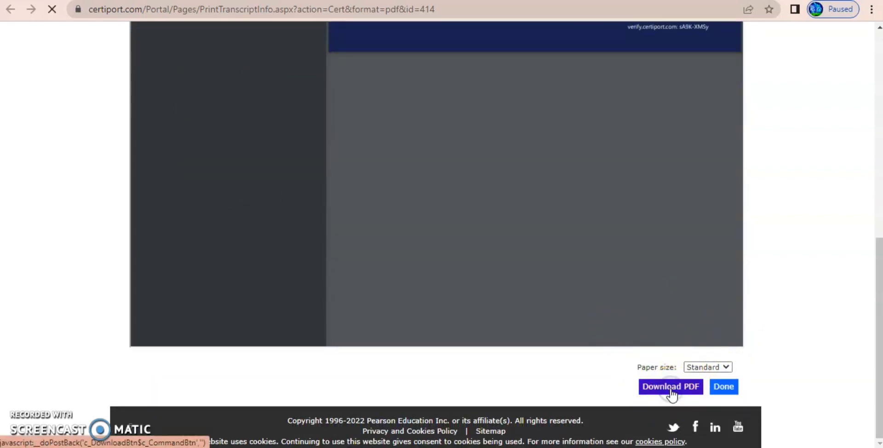
click(669, 386)
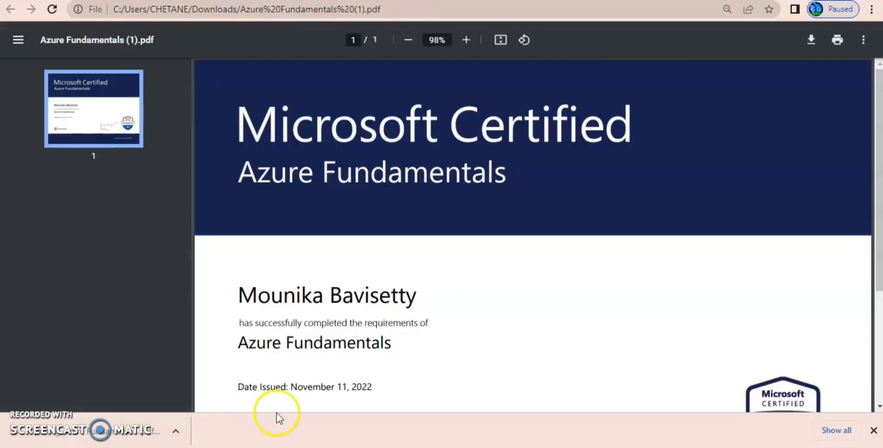
Dismiss Chrome's finished-download notice to view the certificate PDF.
click(408, 40)
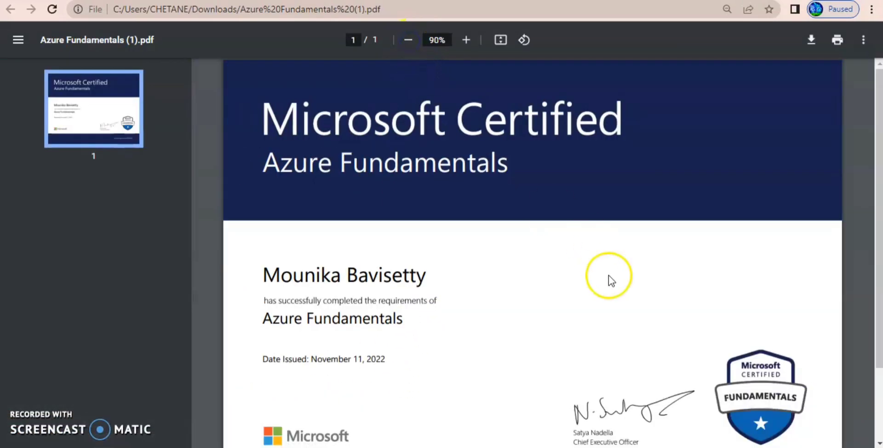
mouse_move(595, 299)
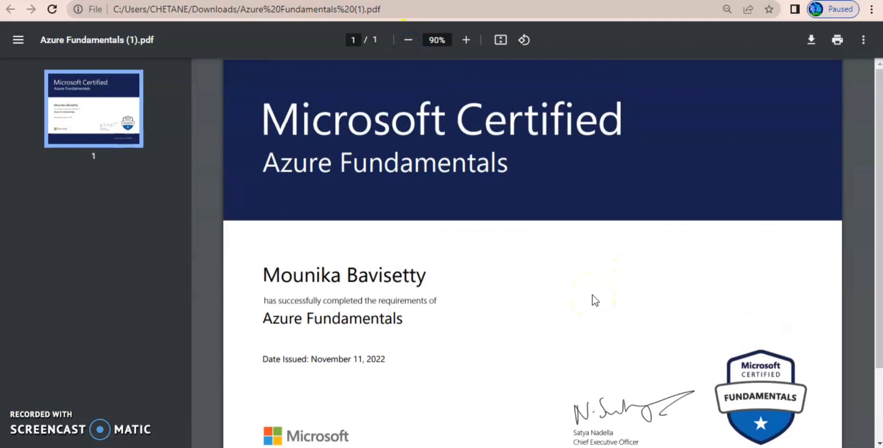
mouse_move(498, 286)
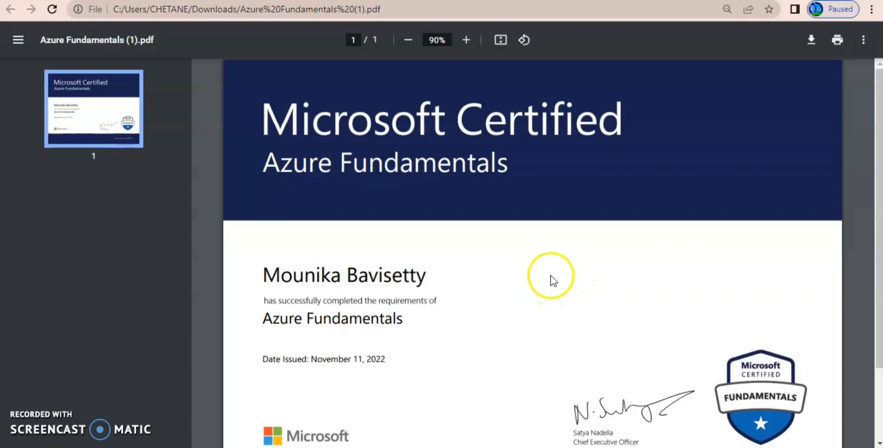
mouse_move(489, 273)
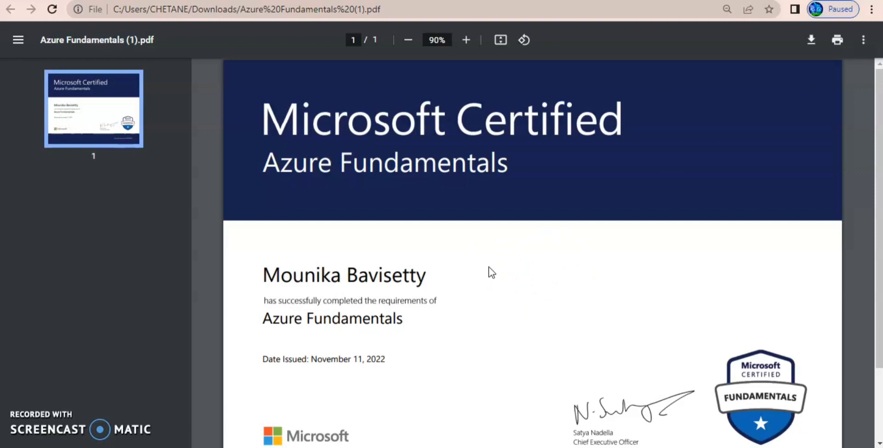
mouse_move(403, 230)
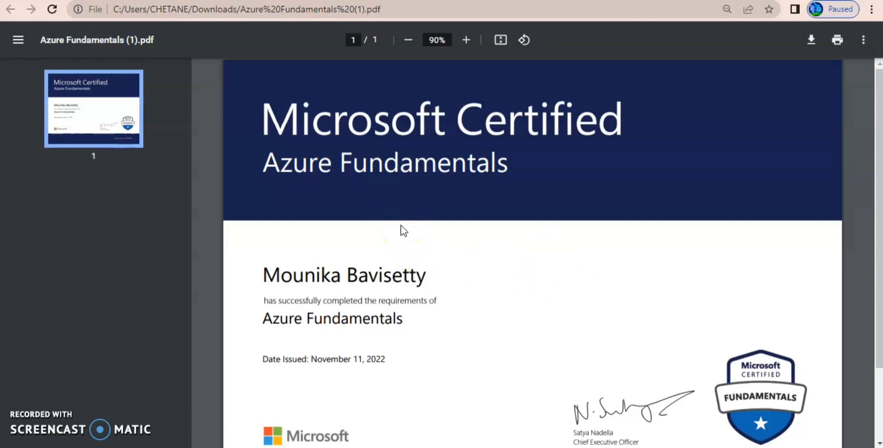